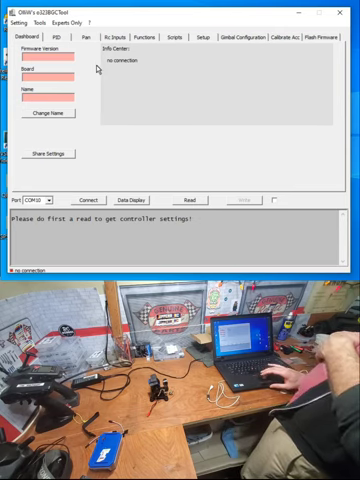
mouse_move(92, 126)
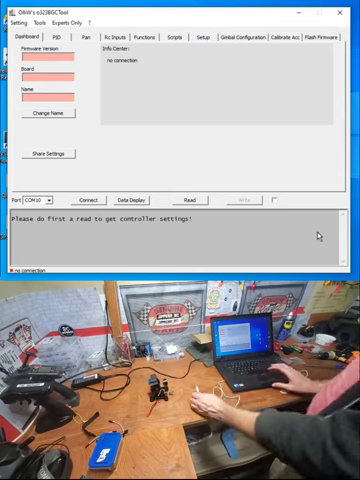
Connect to the gimbal controller over the selected COM port and read its settings.
left_click(48, 196)
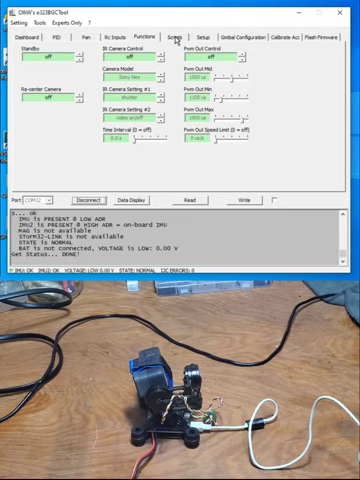
Show the Calibrate Acc page under Setup for accelerometer calibration.
left_click(204, 36)
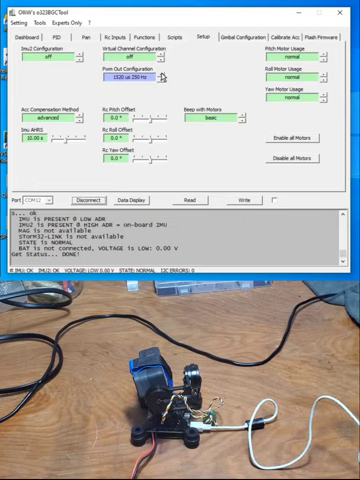
left_click(130, 80)
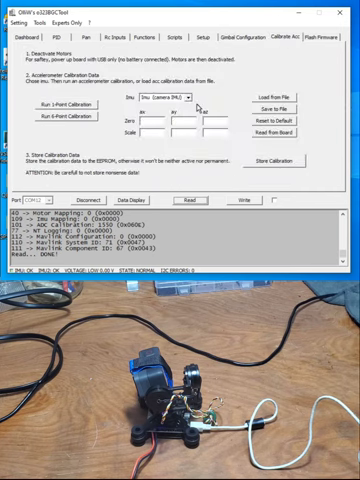
mouse_move(236, 148)
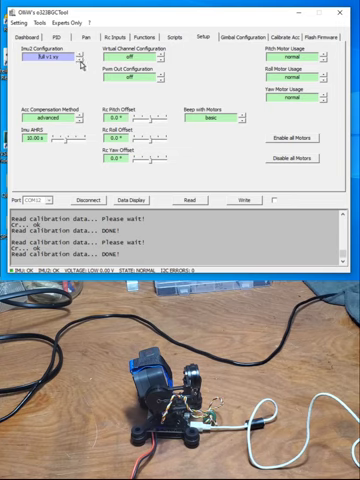
Write the changed Imu2 Configuration to the controller and store the settings to EEPROM.
left_click(52, 56)
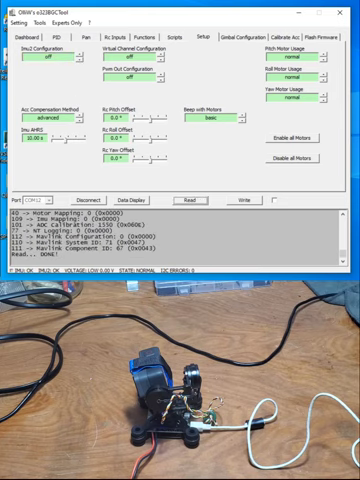
left_click(14, 18)
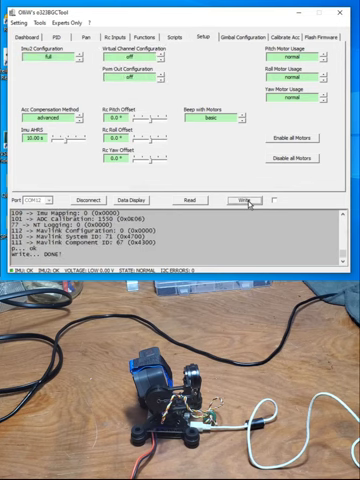
left_click(16, 22)
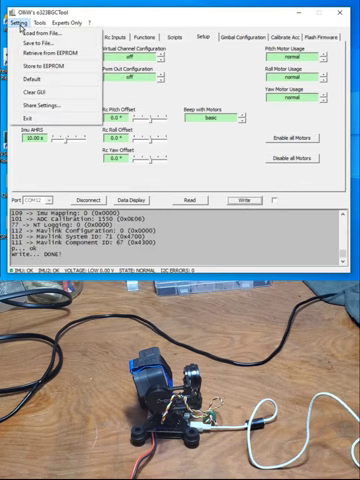
left_click(38, 64)
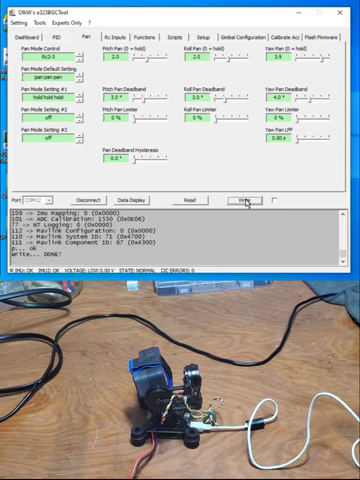
Store the pan mode and limiter settings to EEPROM and show the Setup page.
left_click(50, 56)
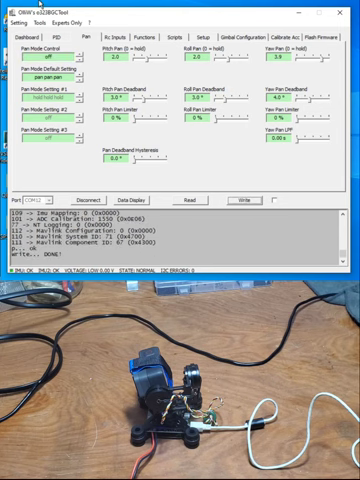
left_click(14, 20)
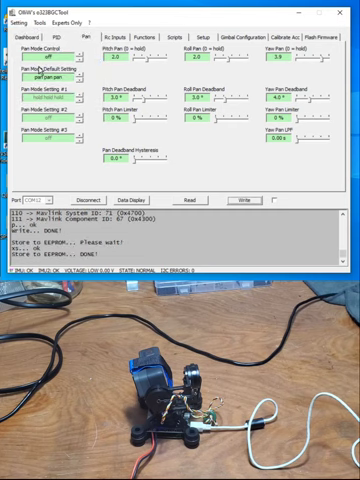
left_click(12, 20)
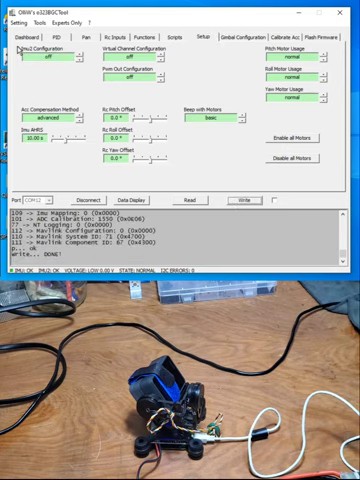
Cancel the mistaken settings Load and store the Setup settings to EEPROM.
left_click(12, 22)
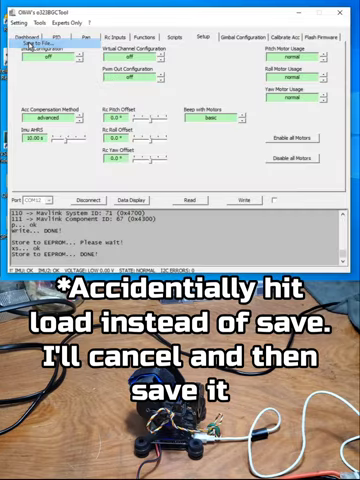
left_click(44, 44)
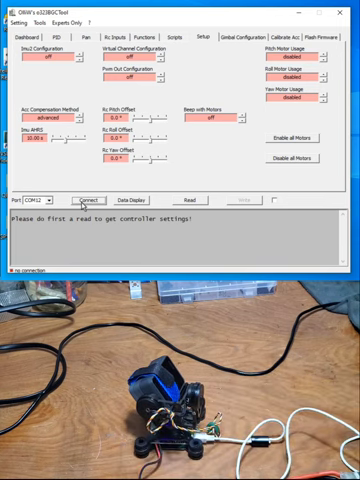
left_click(90, 192)
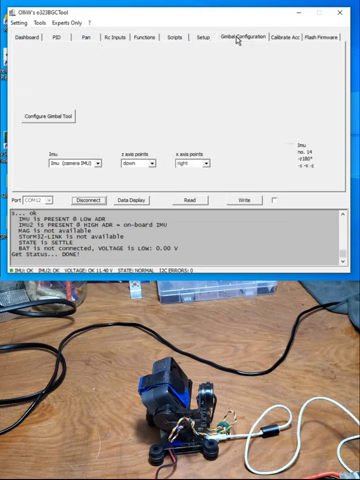
Start the Configure Gimbal Tool wizard from the Gimbal Configuration page.
left_click(232, 40)
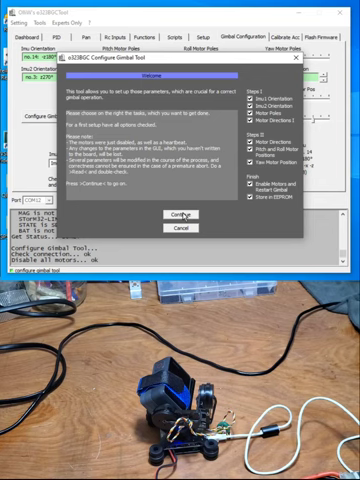
Detect the IMU1 and IMU2 orientations with the gimbal levelled and accept the result.
left_click(176, 214)
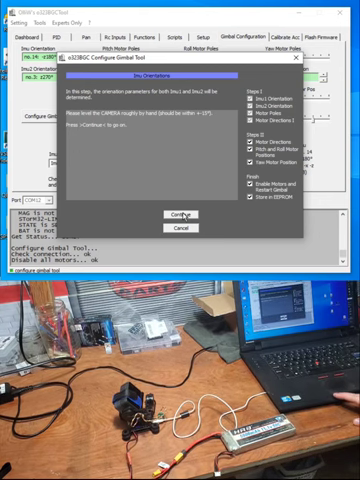
left_click(184, 214)
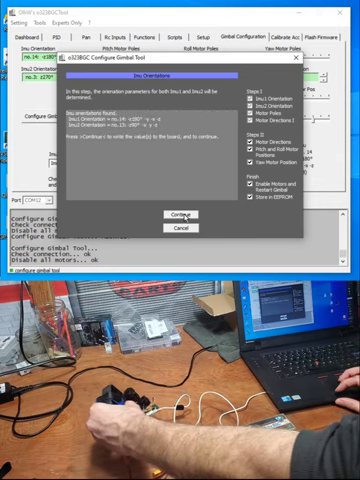
left_click(178, 214)
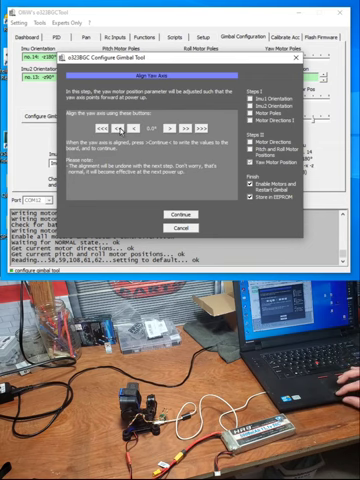
Accept the IMU orientation settings so the wizard applies the motor control parameters.
left_click(128, 126)
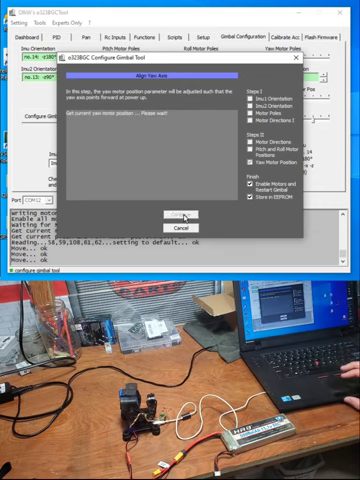
Continue the wizard to completion, returning to the Gimbal Configuration page.
left_click(178, 216)
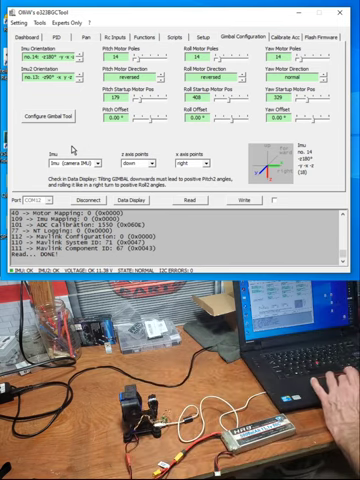
Adjust the Pan Mode settings and write them to the gimbal controller.
left_click(96, 32)
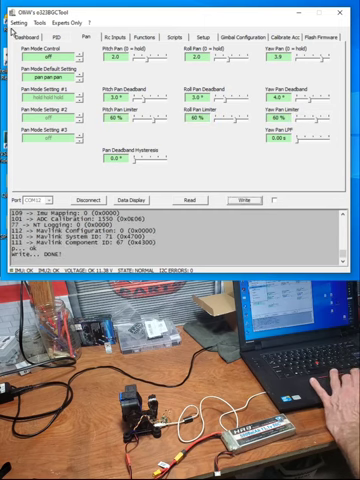
left_click(14, 24)
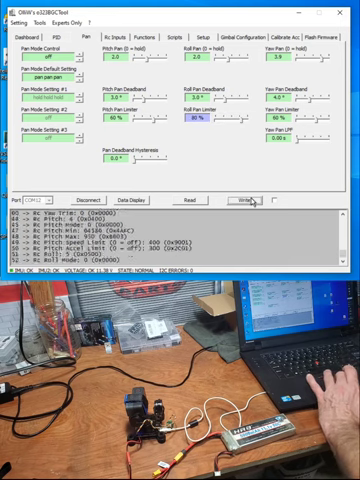
Store the PID settings to the controller's EEPROM and wait for the log to report DONE.
left_click(14, 24)
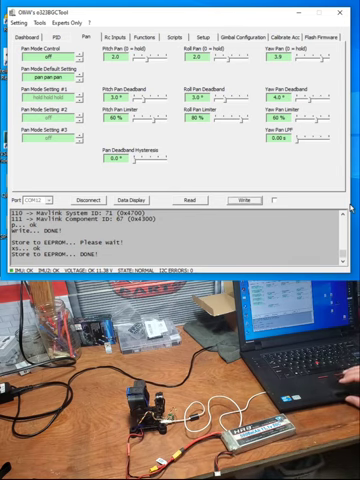
mouse_move(228, 176)
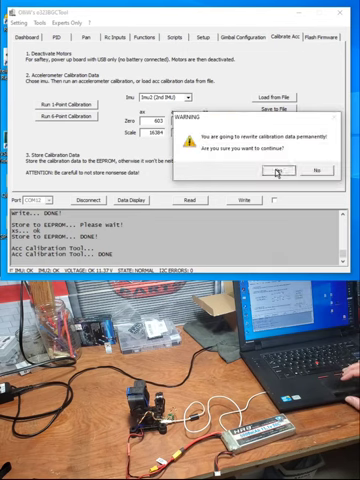
Confirm permanently writing the 1-Point accelerometer calibration data to the controller.
left_click(260, 172)
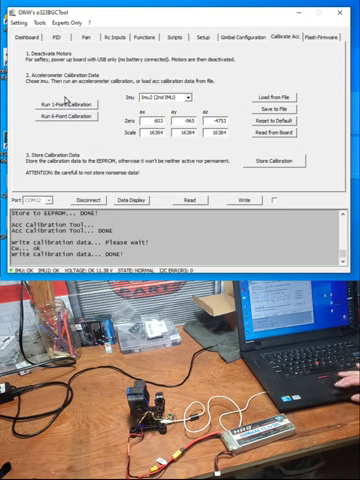
left_click(14, 22)
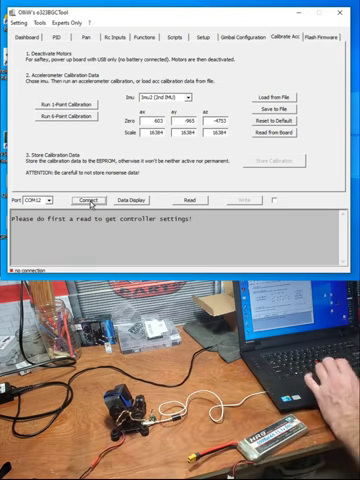
mouse_move(156, 38)
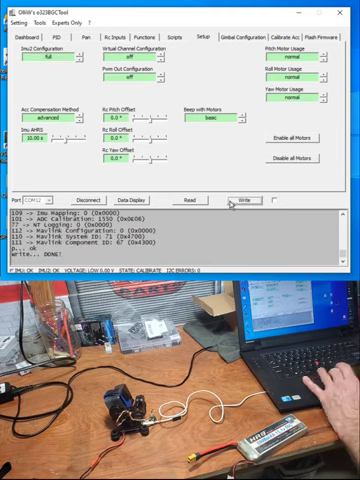
Write the setup with Imu2 Configuration set to full and store it to EEPROM.
left_click(14, 22)
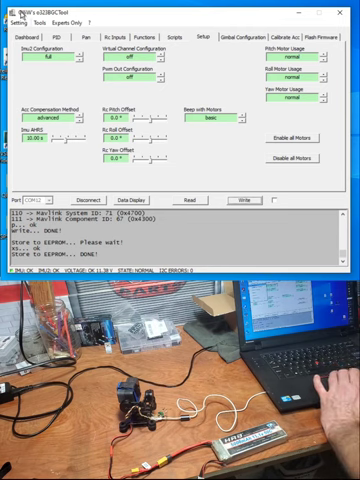
left_click(12, 22)
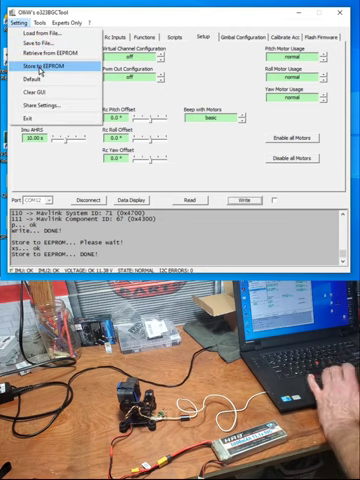